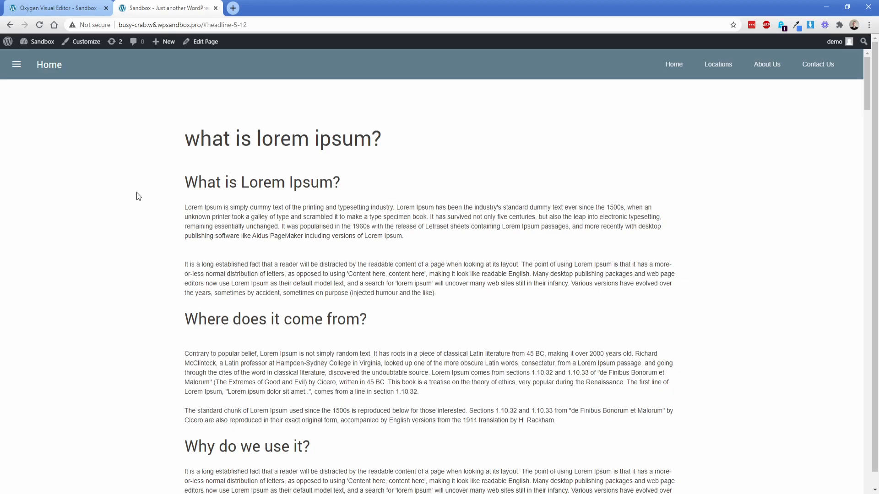
mouse_move(854, 79)
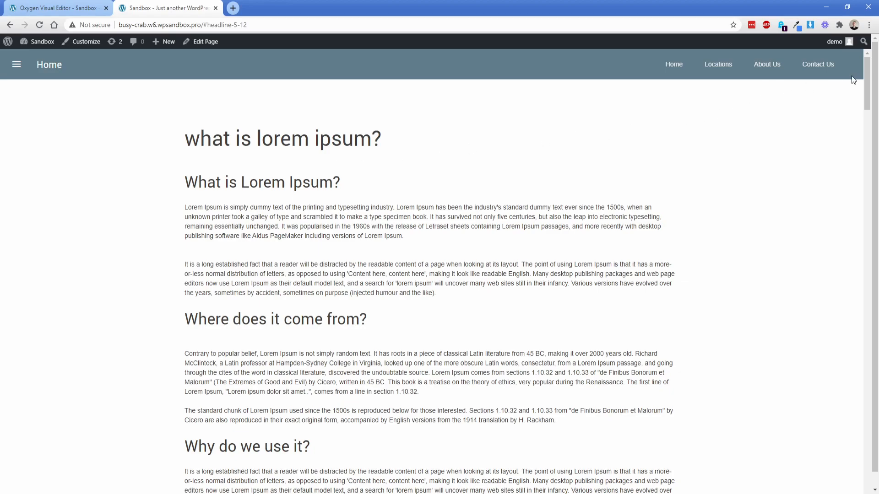
Scroll down the front-end page through the long list of article headings.
scroll(down, 3)
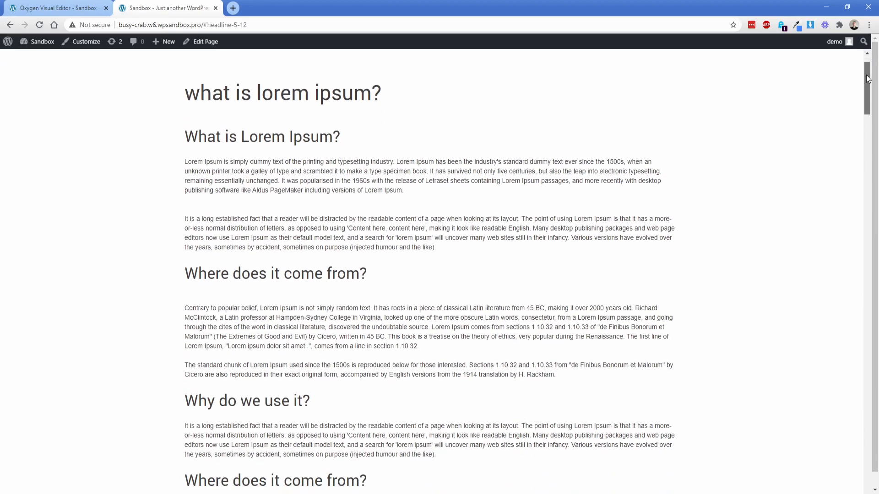
scroll(down, 3)
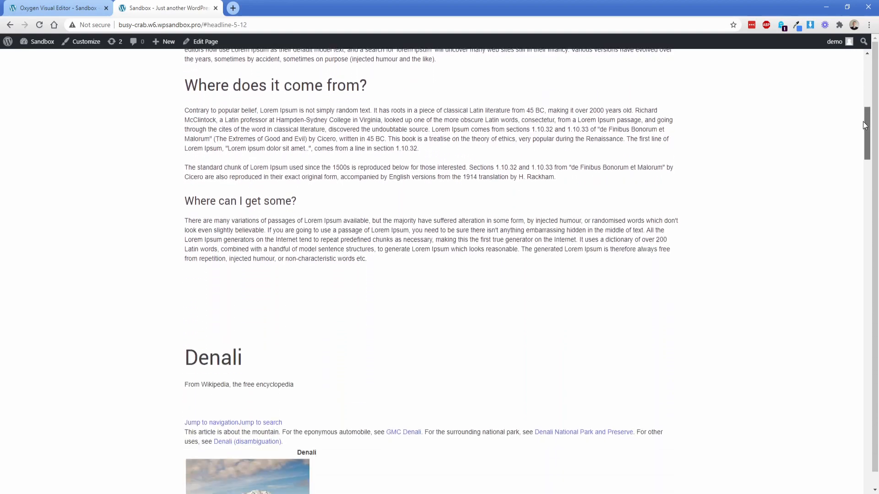
scroll(down, 3)
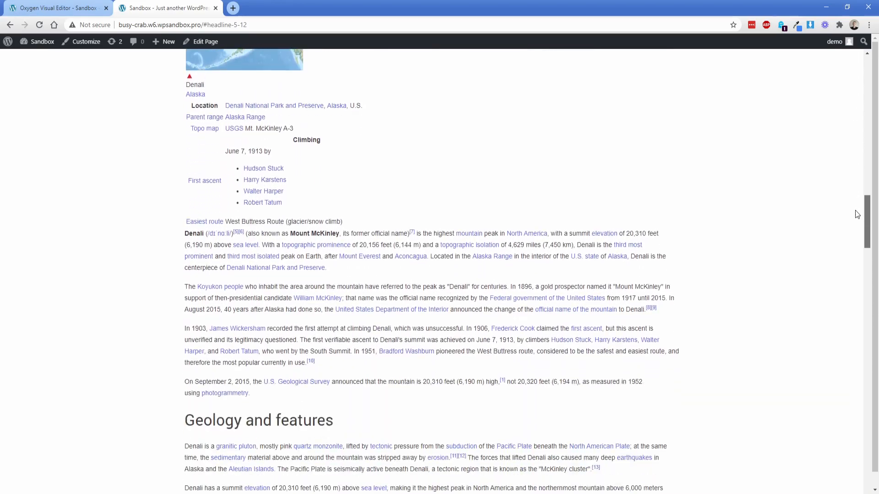
scroll(down, 3)
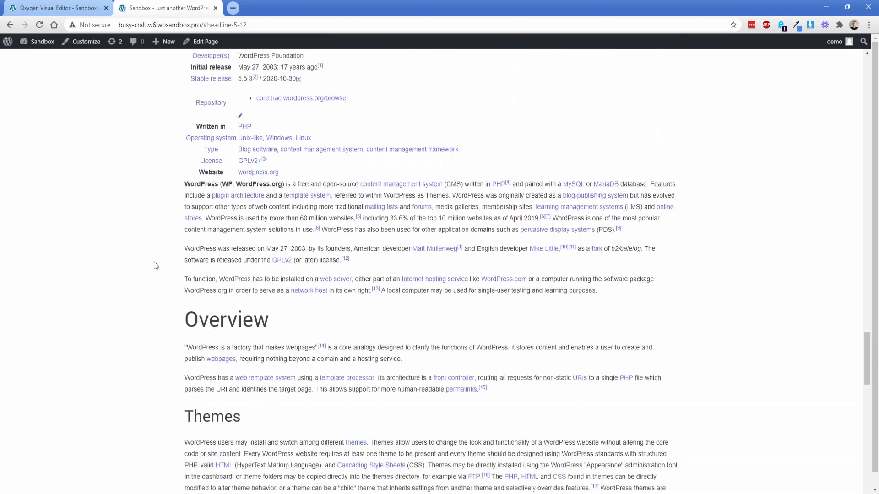
scroll(down, 3)
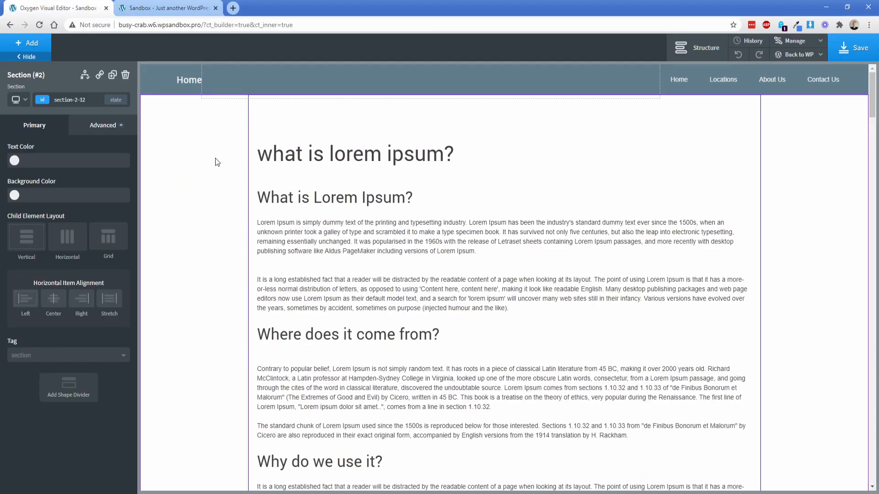
Add a 'TOC' heading in a new top section and search components for 'tab'.
click(697, 48)
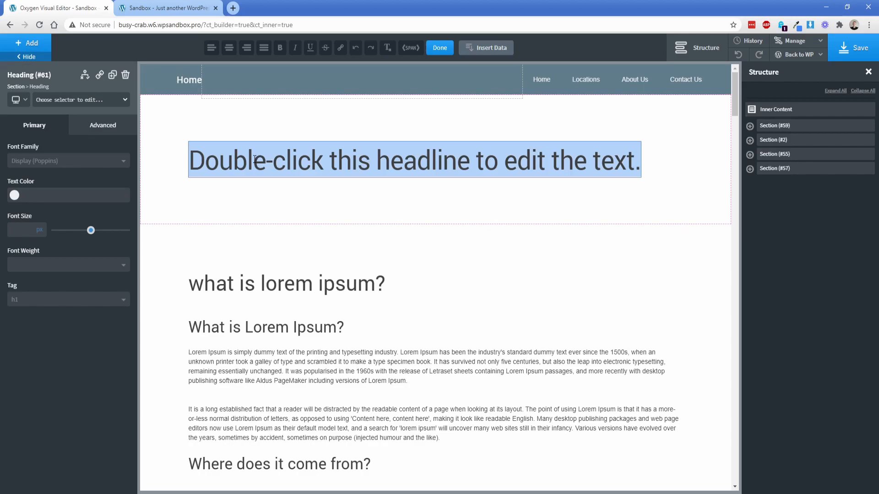
text(TOC)
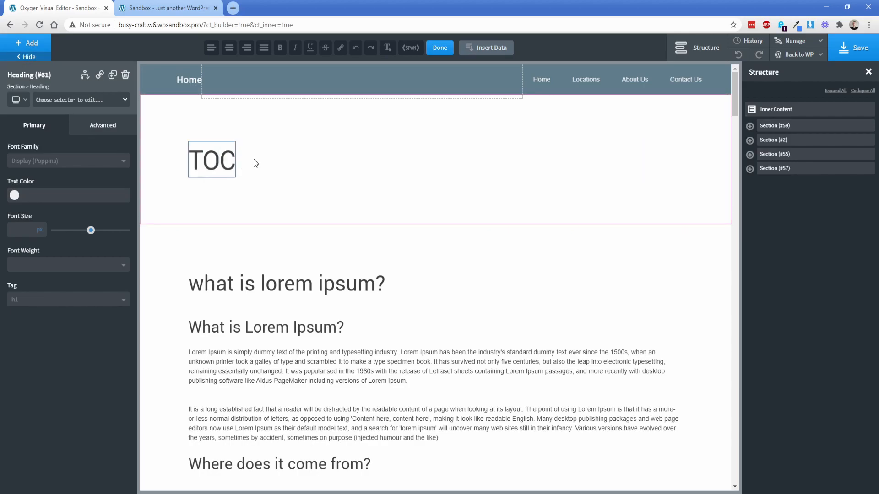
click(26, 42)
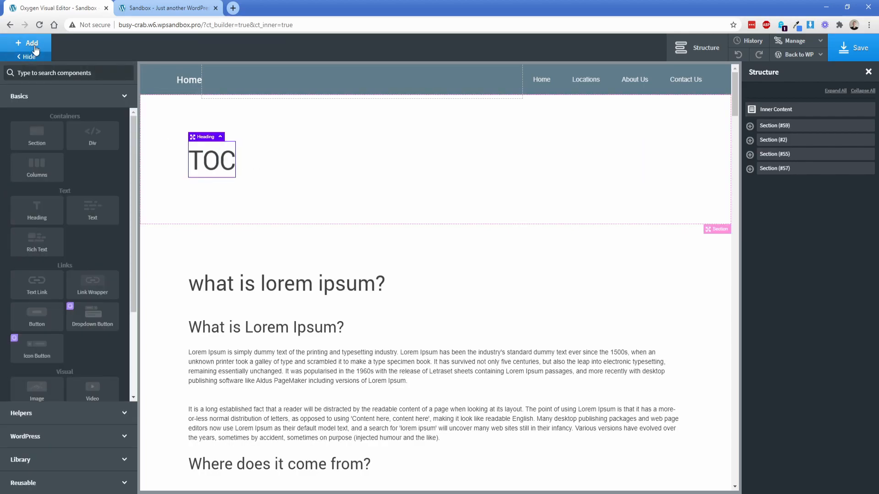
text(tab)
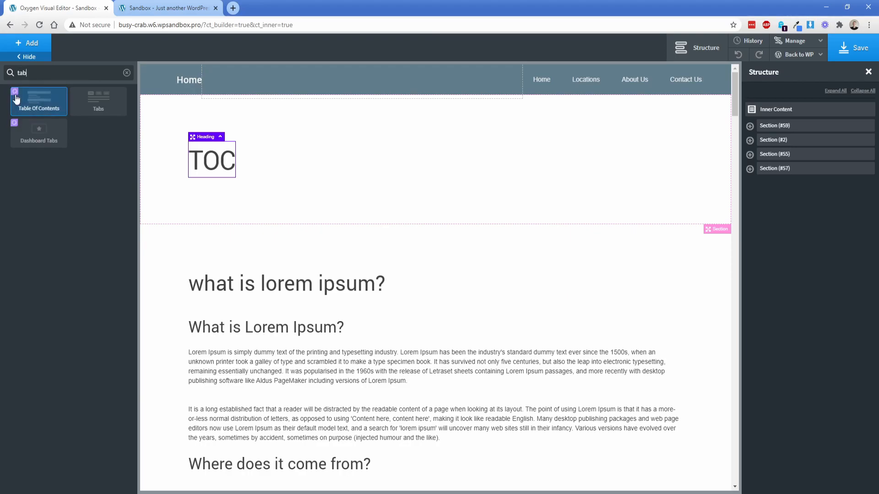
mouse_move(42, 106)
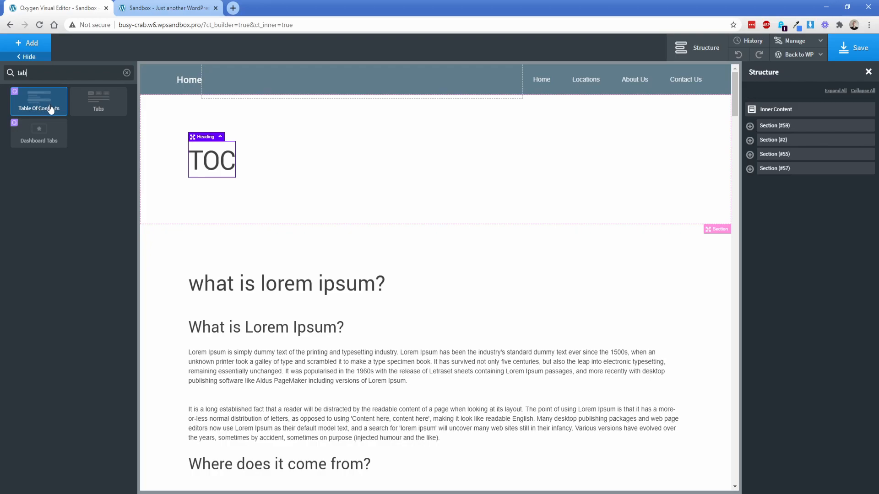
Insert the Table Of Contents element, review its code block's JavaScript, and apply it.
click(38, 101)
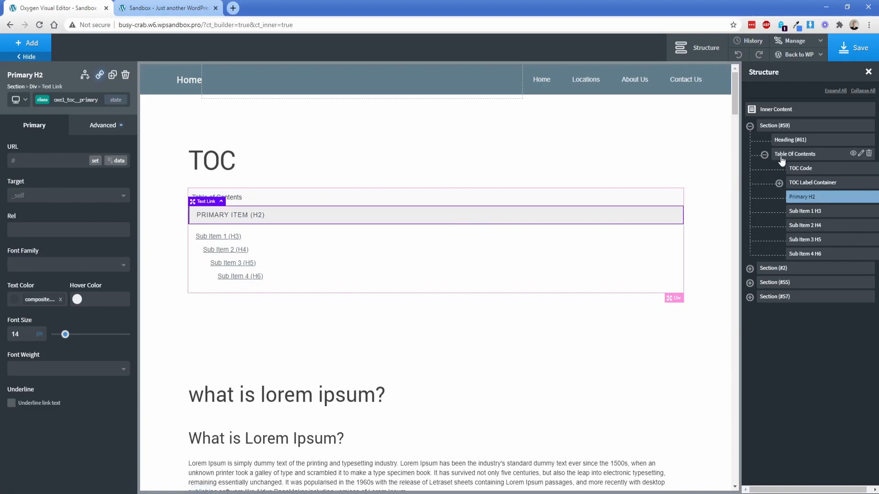
click(795, 154)
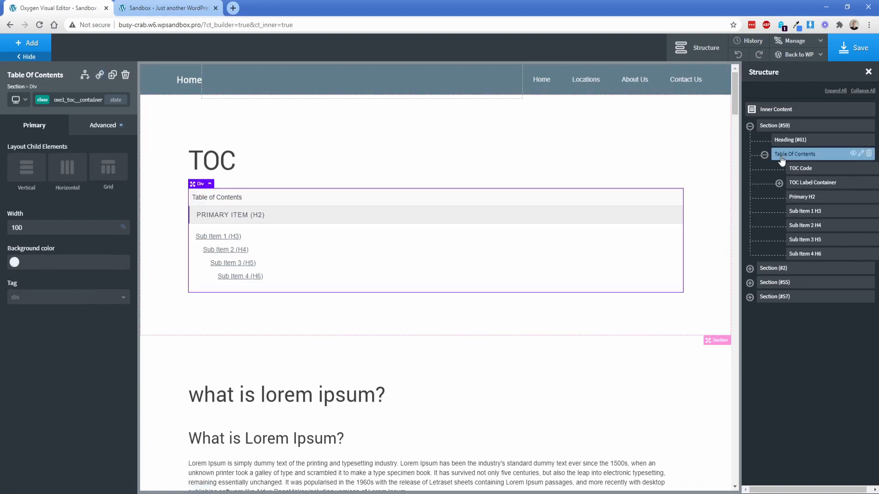
click(800, 168)
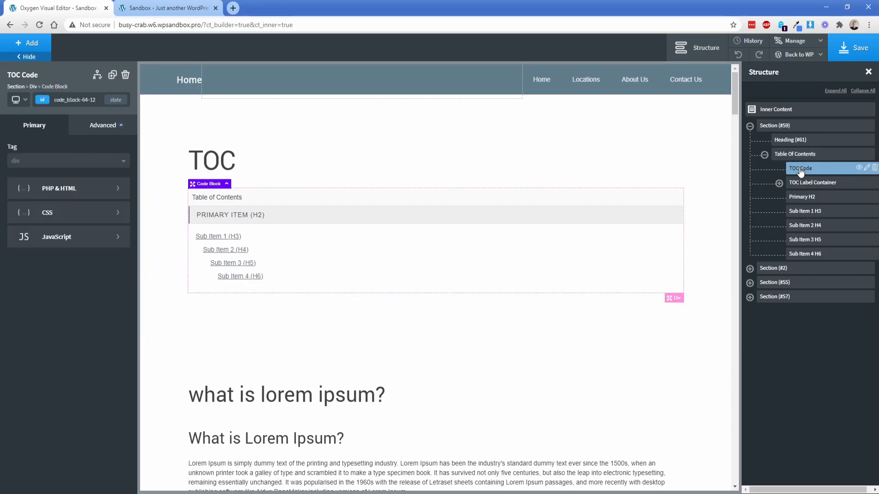
click(57, 236)
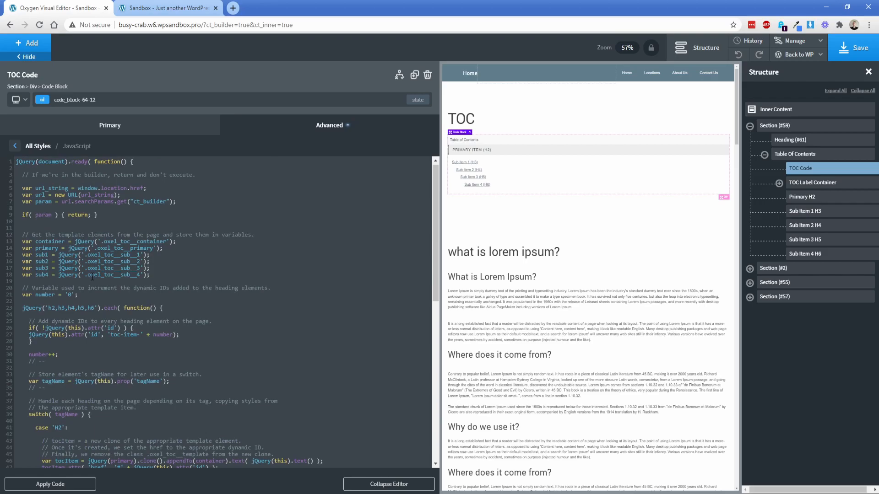
click(853, 48)
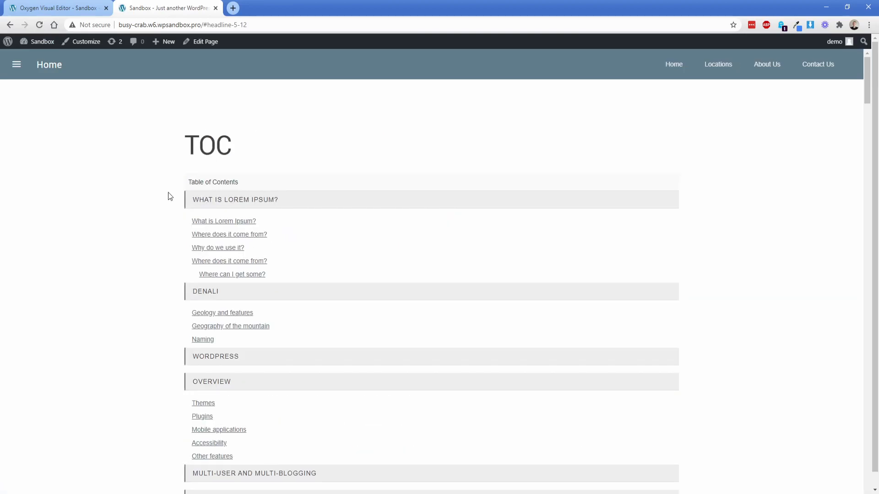
mouse_move(204, 204)
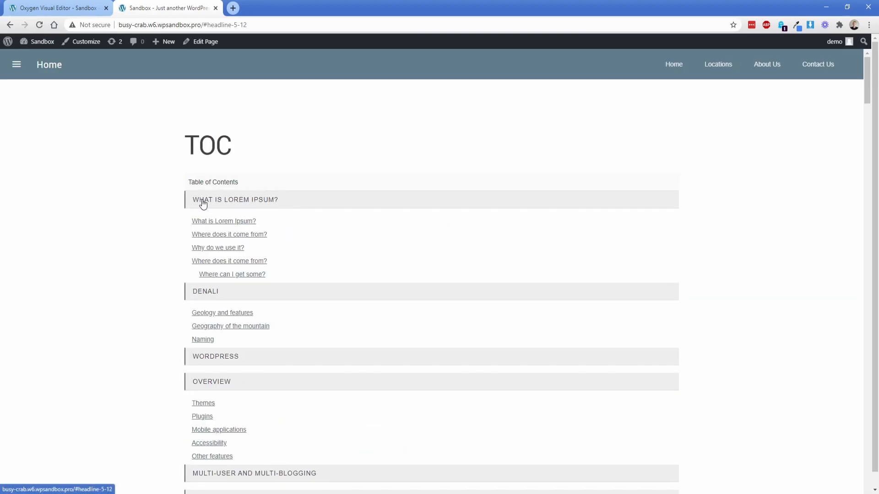
mouse_move(257, 205)
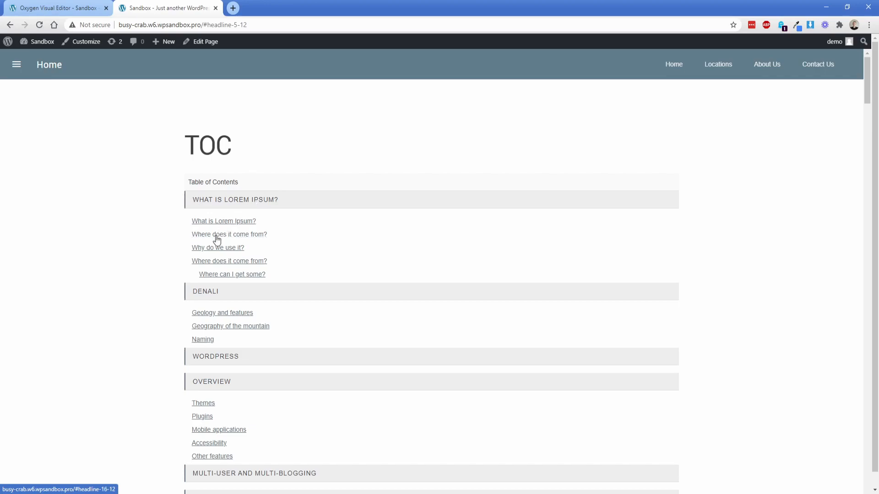
mouse_move(218, 276)
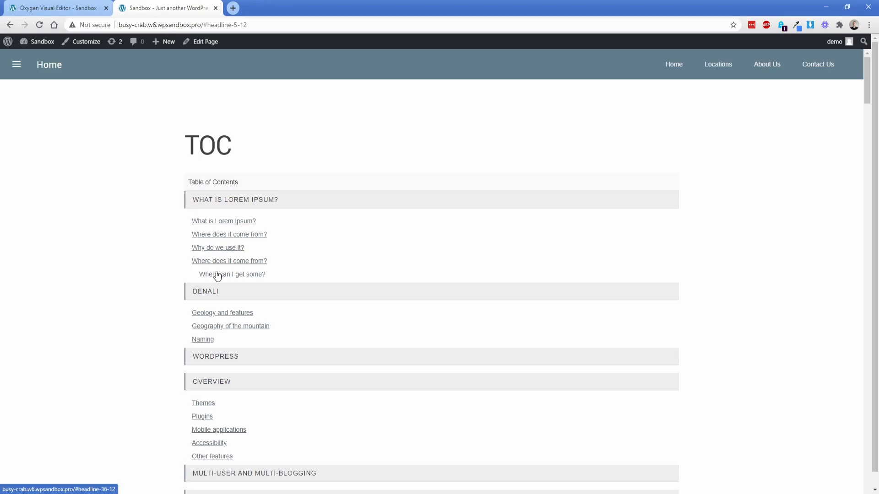
mouse_move(236, 205)
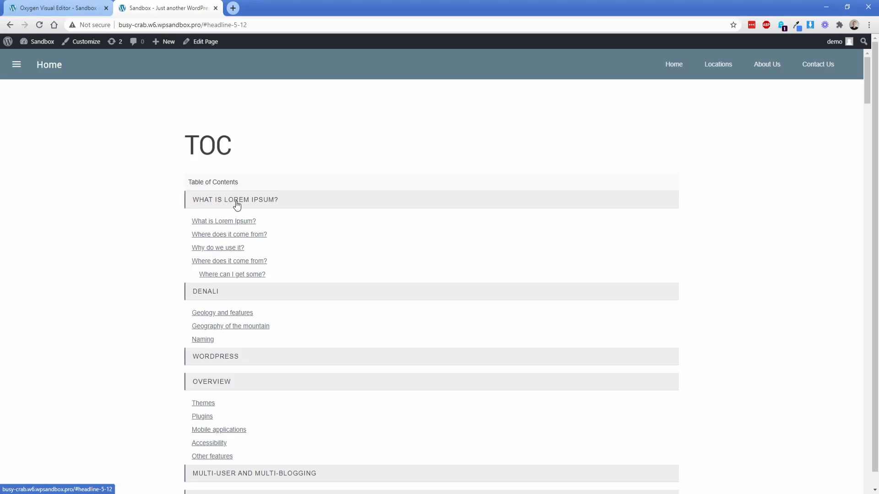
Follow contents links to What is Lorem Ipsum? and then down to the History section.
click(234, 200)
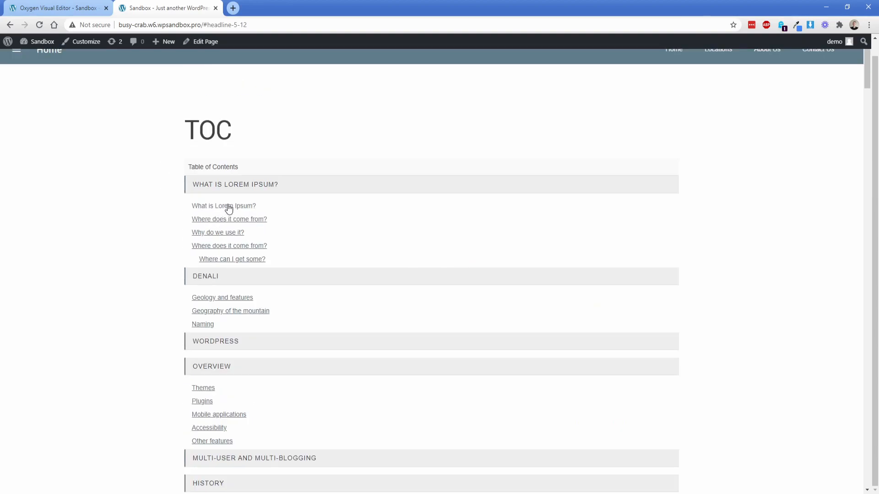
click(223, 206)
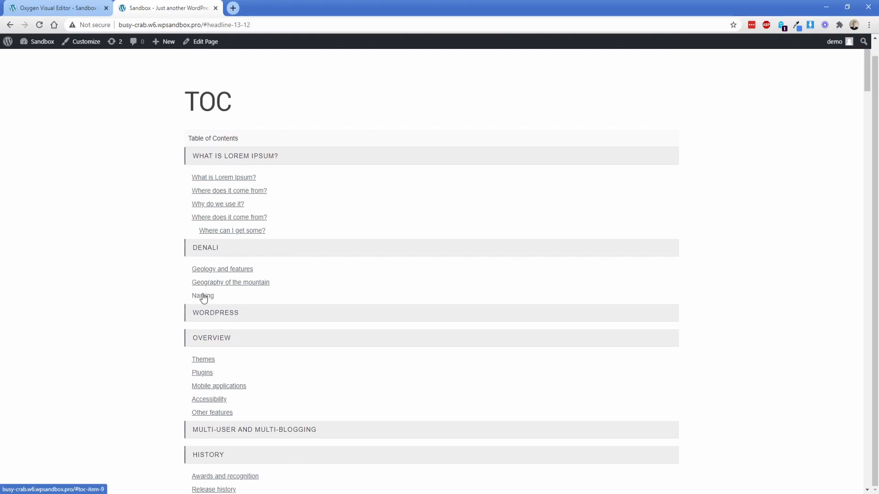
scroll(down, 3)
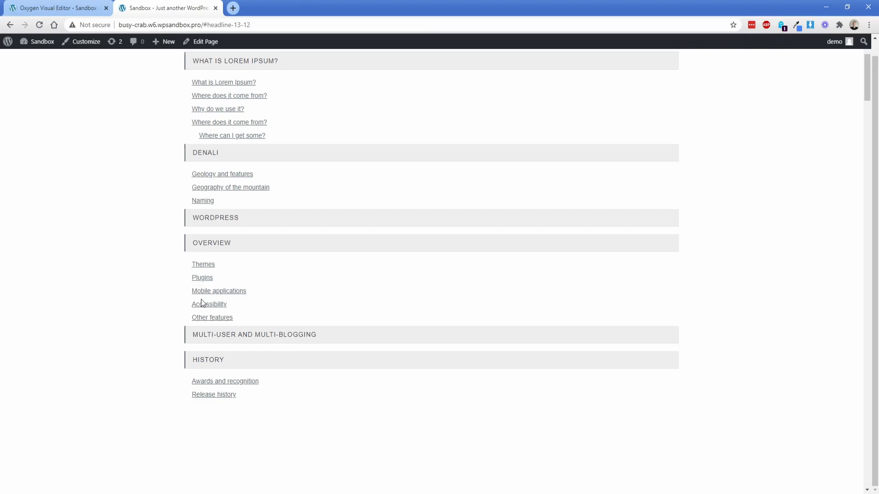
mouse_move(201, 357)
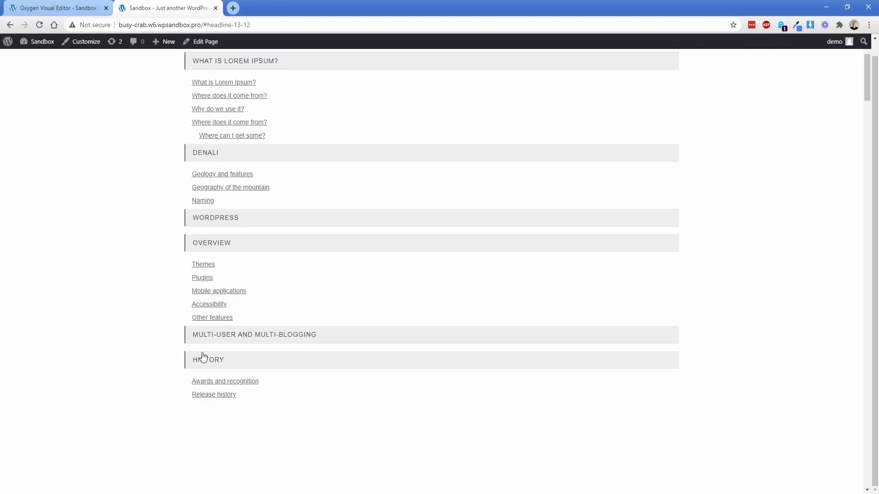
click(209, 360)
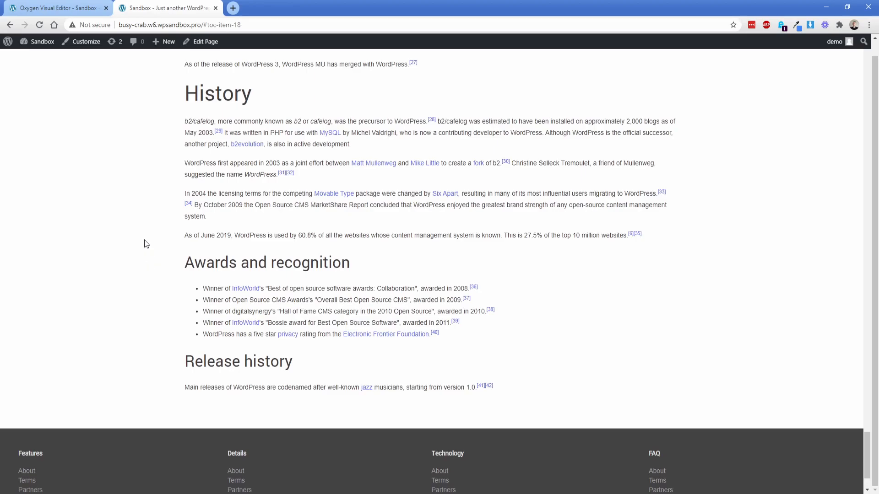
mouse_move(868, 447)
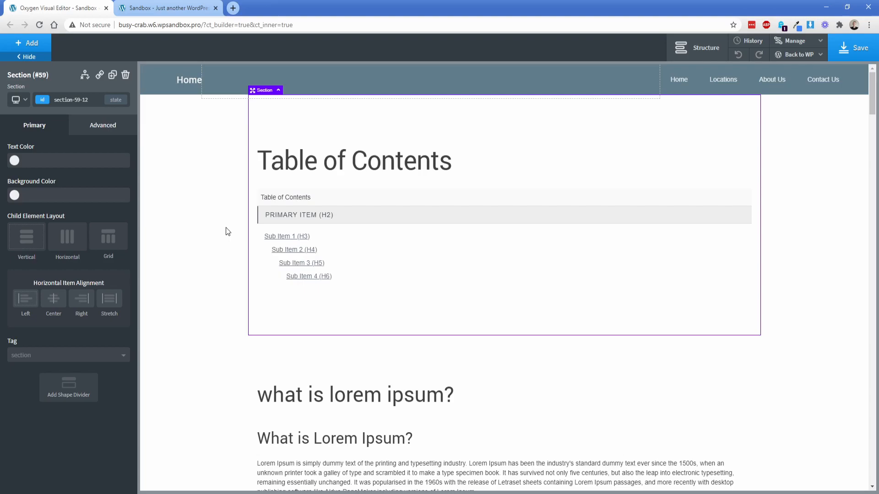
Check the two lorem ipsum headings are h2 and h3, then reach the Denali rich text.
click(356, 204)
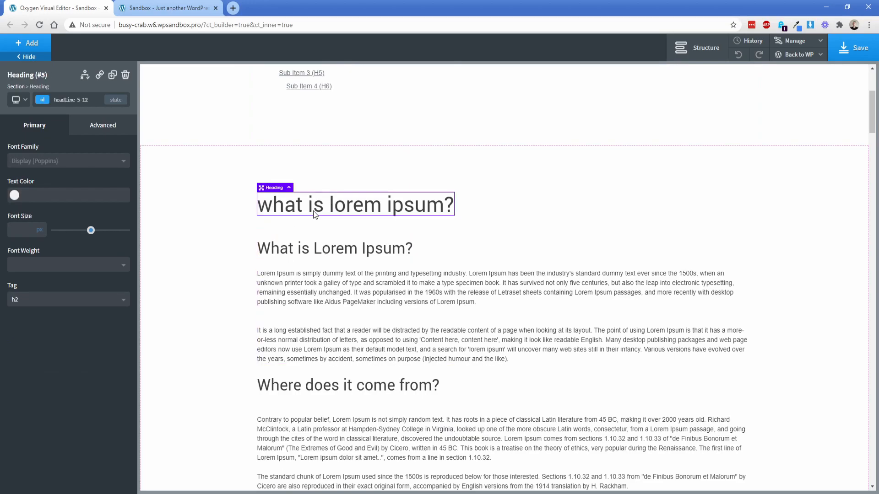
mouse_move(266, 212)
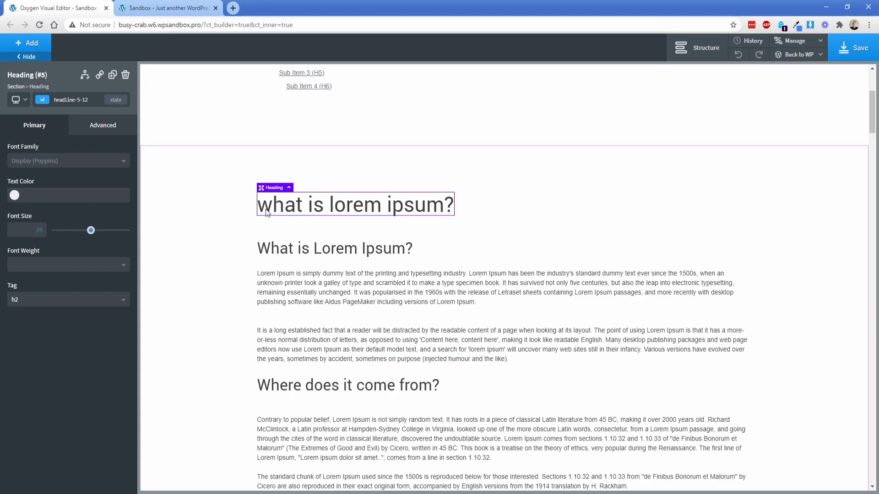
click(335, 248)
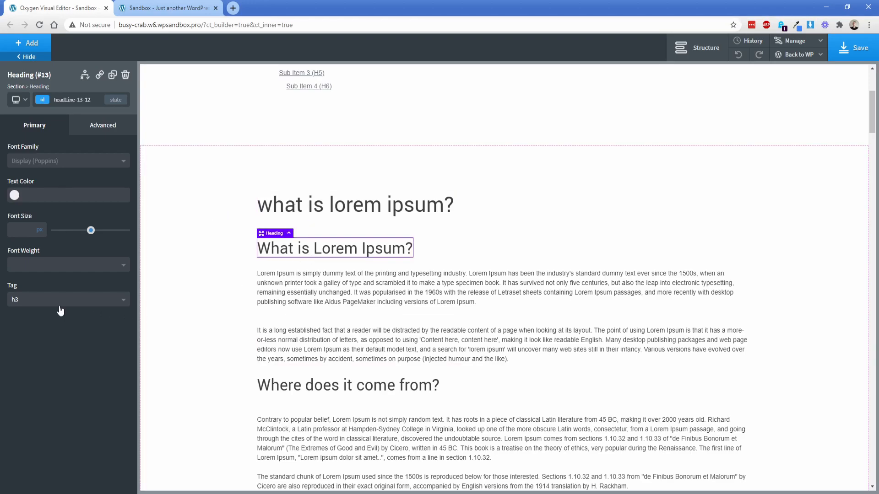
scroll(down, 3)
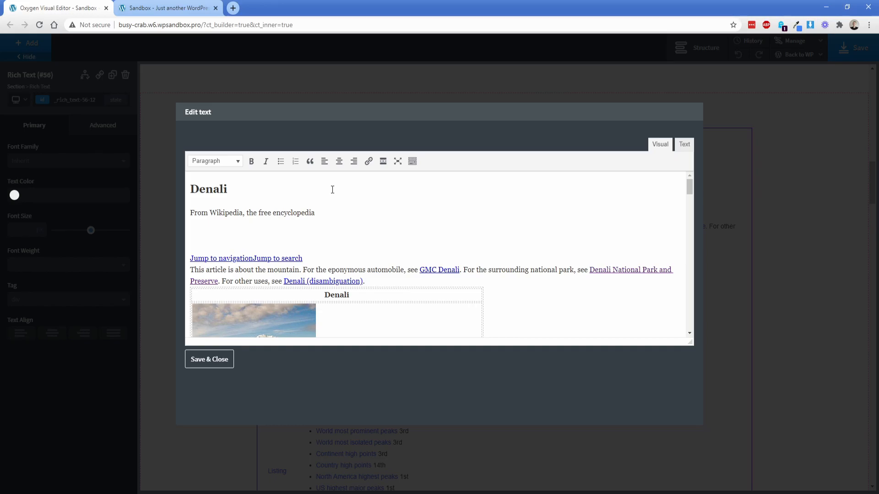
Close and reopen the Denali Edit text dialog to review its Heading 2/Heading 3 formats.
click(209, 359)
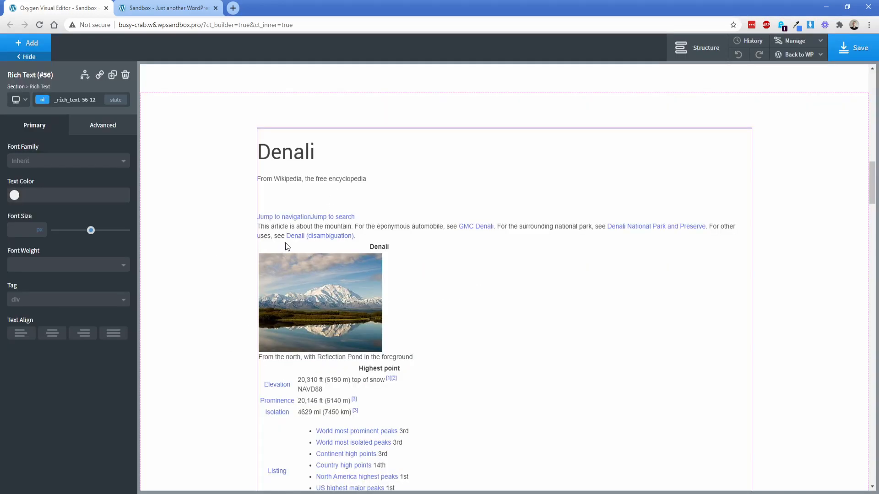
mouse_move(319, 199)
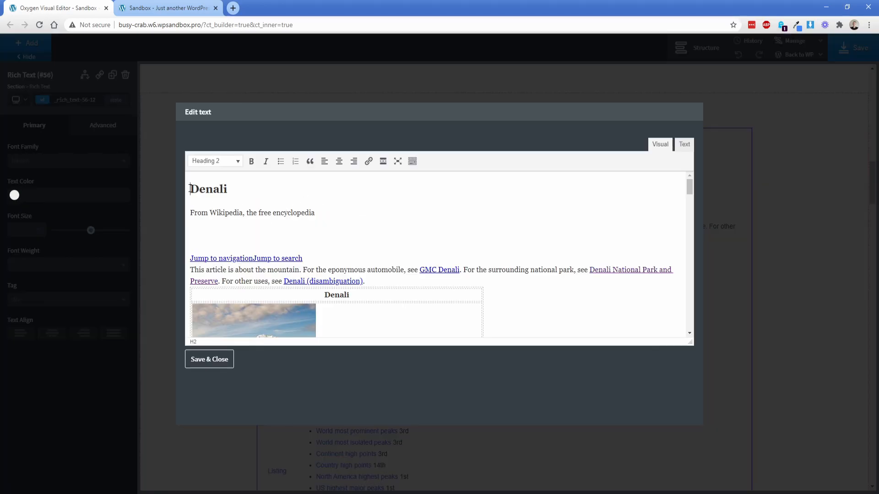
scroll(down, 3)
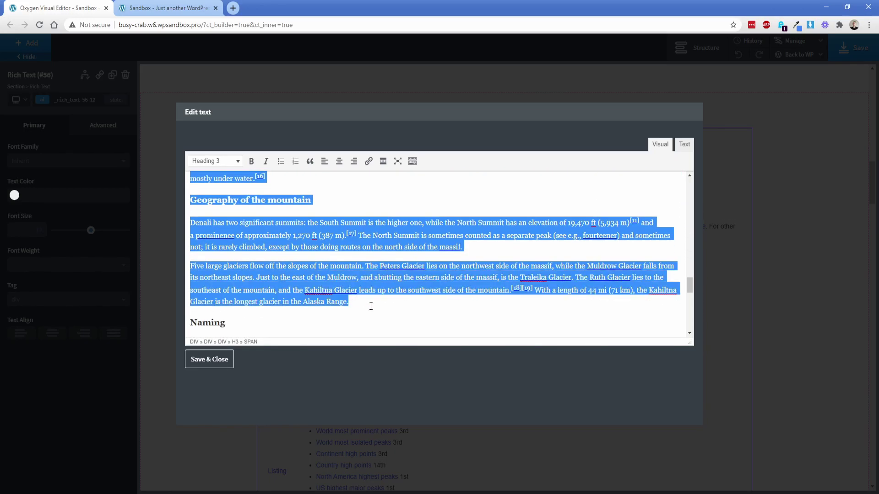
click(209, 359)
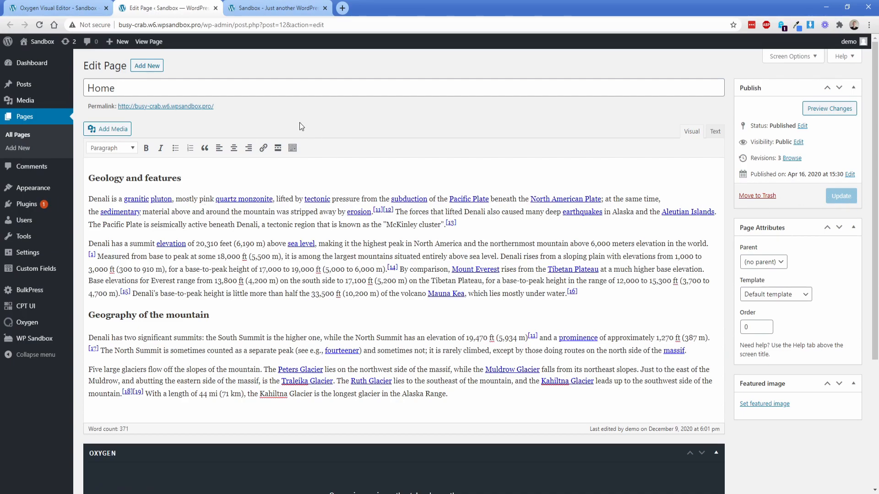
mouse_move(307, 123)
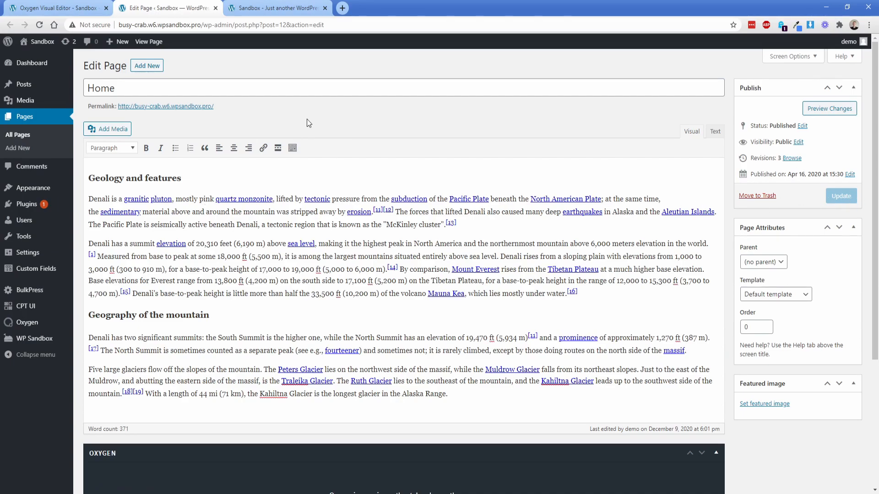
Append ' 2' to both H3 headings, update the Home page, and reopen it in Oxygen.
click(447, 393)
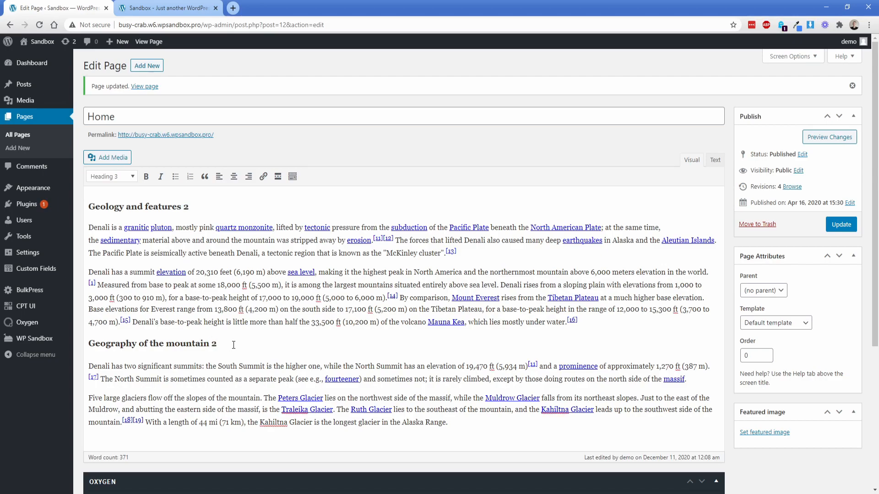
drag(124, 206, 261, 398)
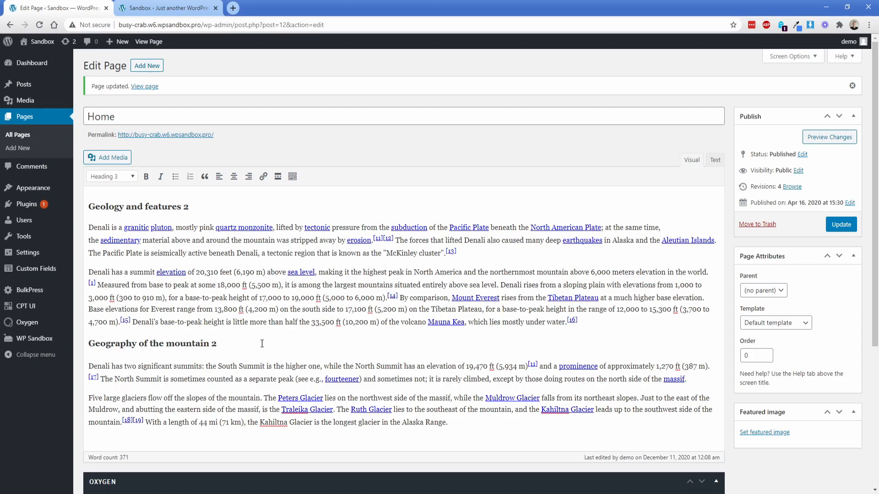
scroll(down, 3)
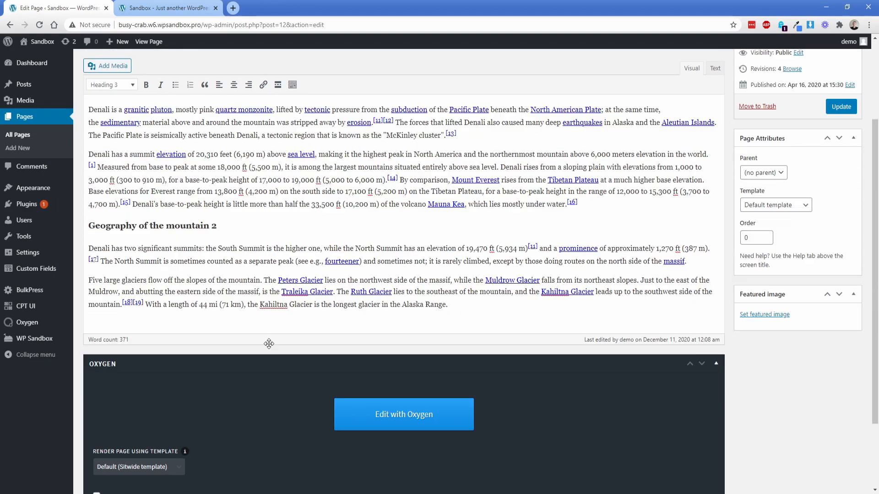
click(404, 414)
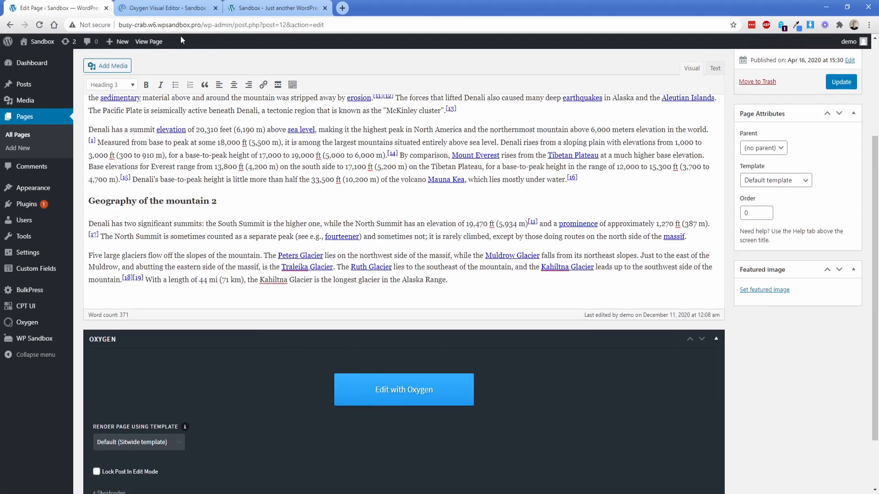
Bring up the Home page in the visual editor showing the table of contents above Geology and features 2.
click(403, 390)
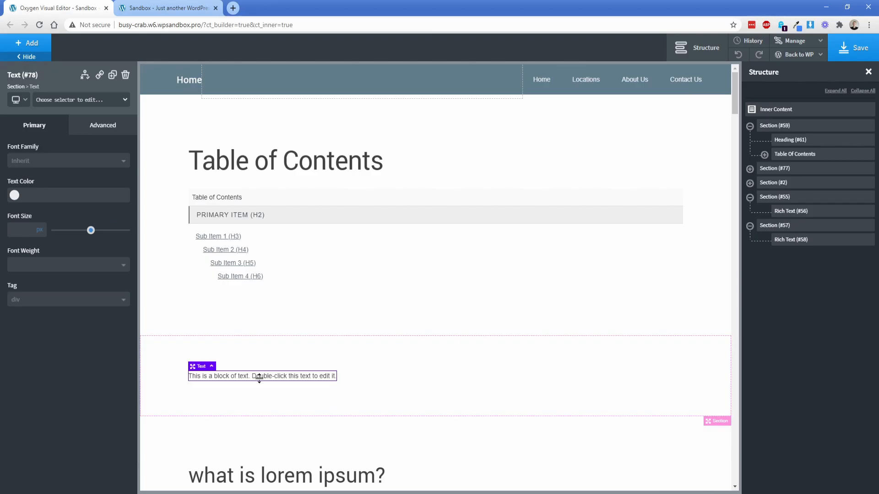
double_click(261, 376)
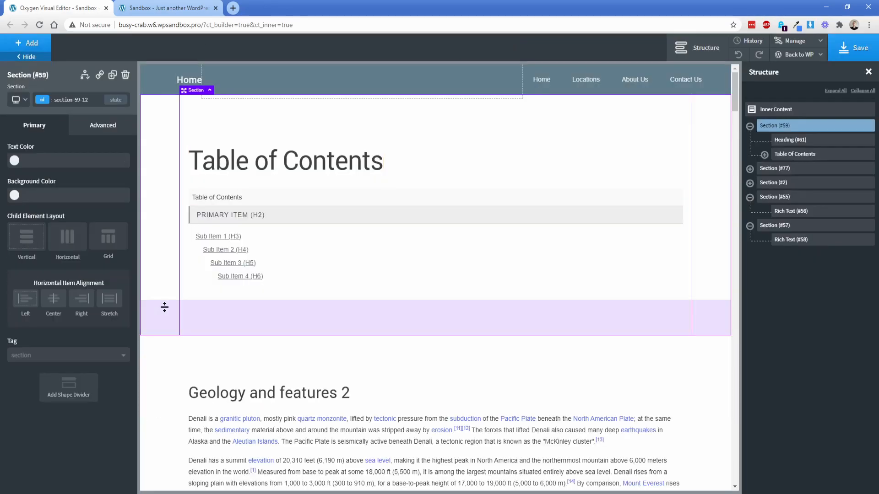
scroll(down, 3)
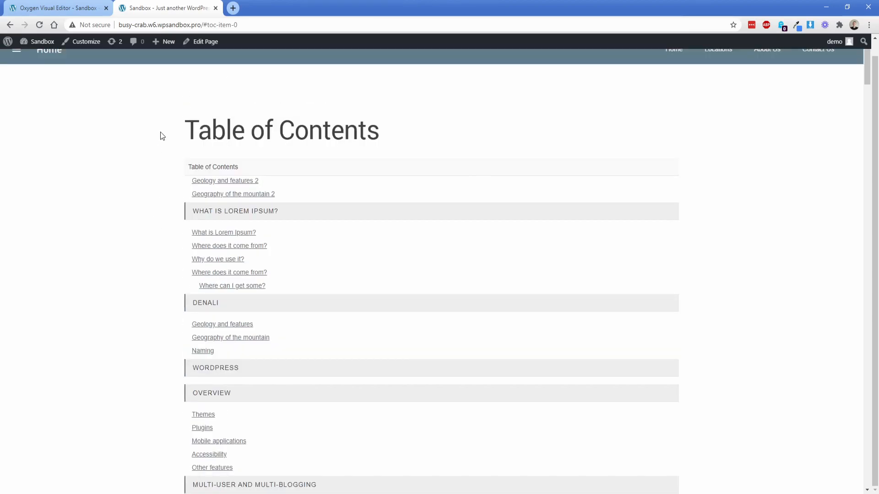
mouse_move(233, 194)
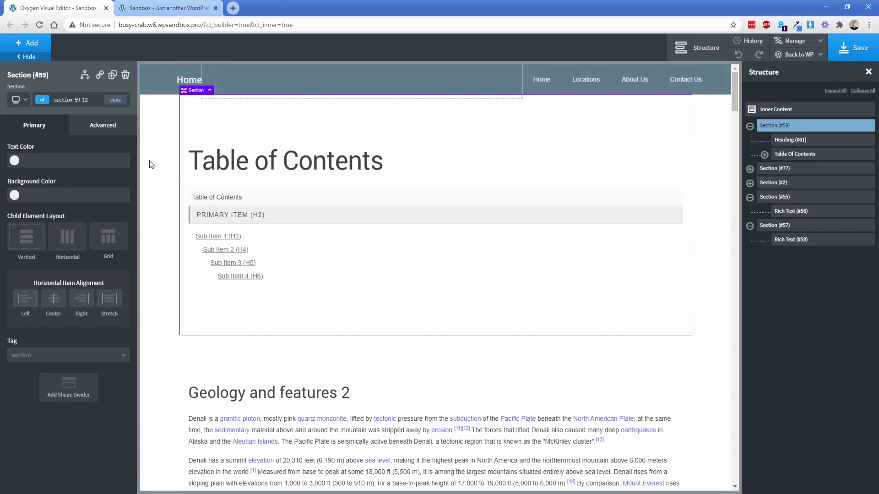
Insert the MDL Menu section from the Material Design Lite design set in the library.
click(25, 42)
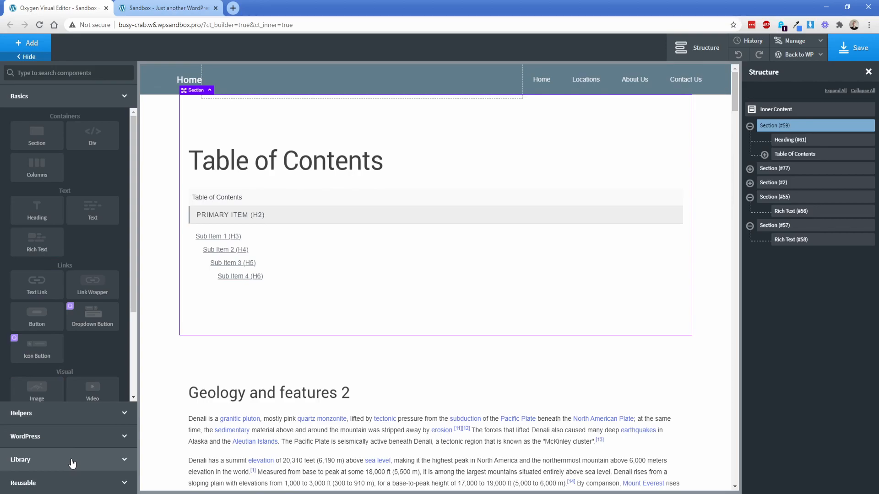
click(18, 459)
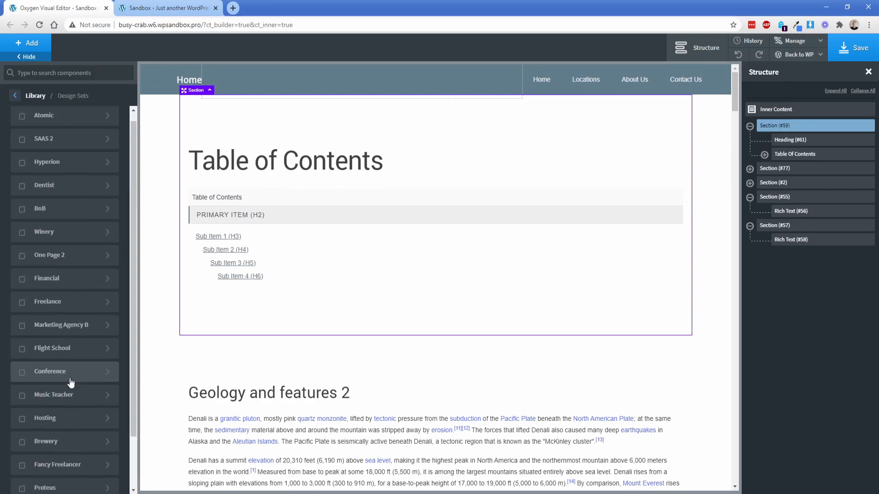
scroll(down, 3)
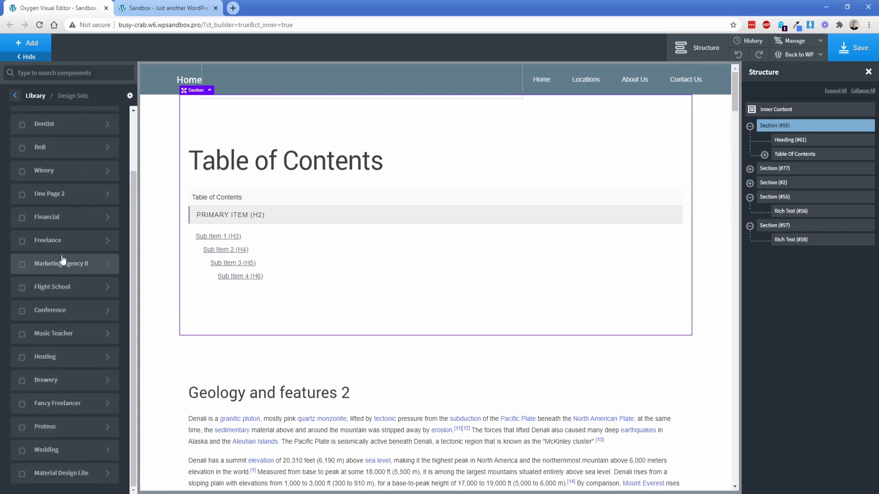
click(62, 473)
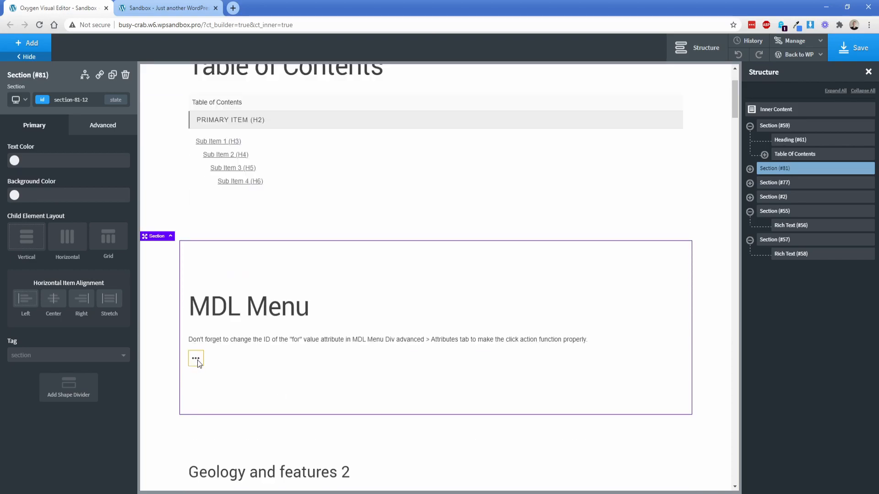
Drag the MDL Menu Container into Section #59 above the Table Of Contents element.
click(196, 359)
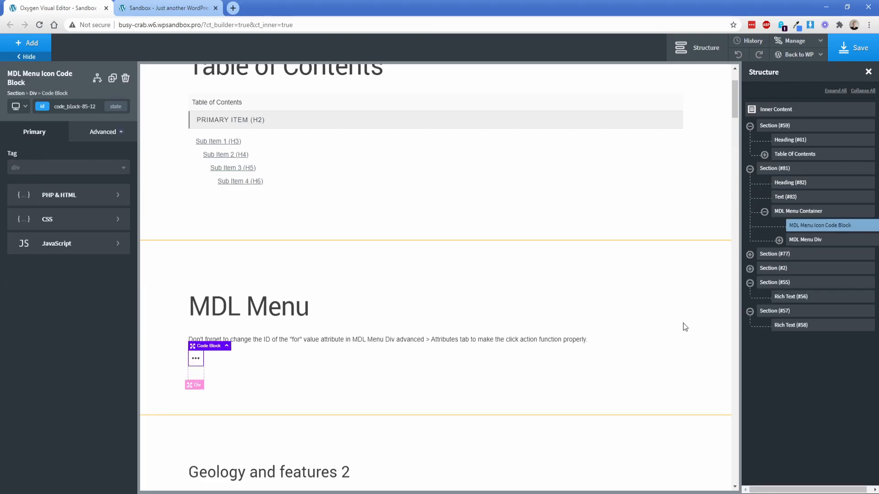
click(798, 210)
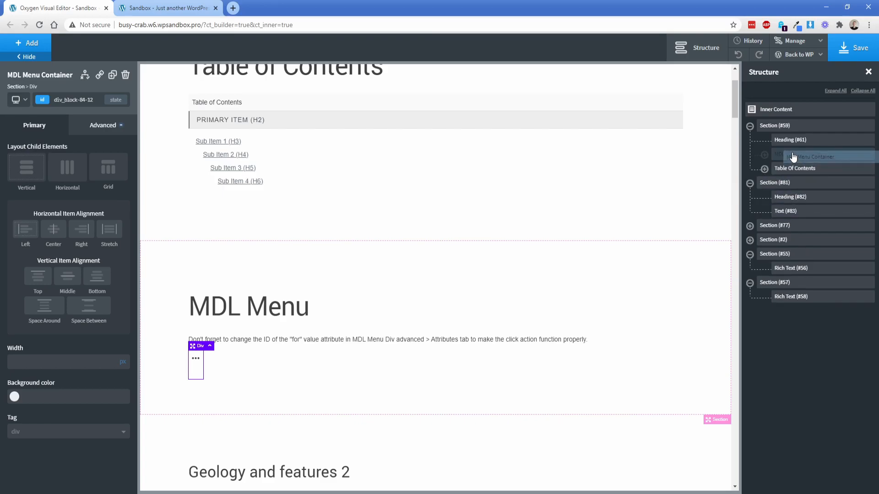
click(793, 183)
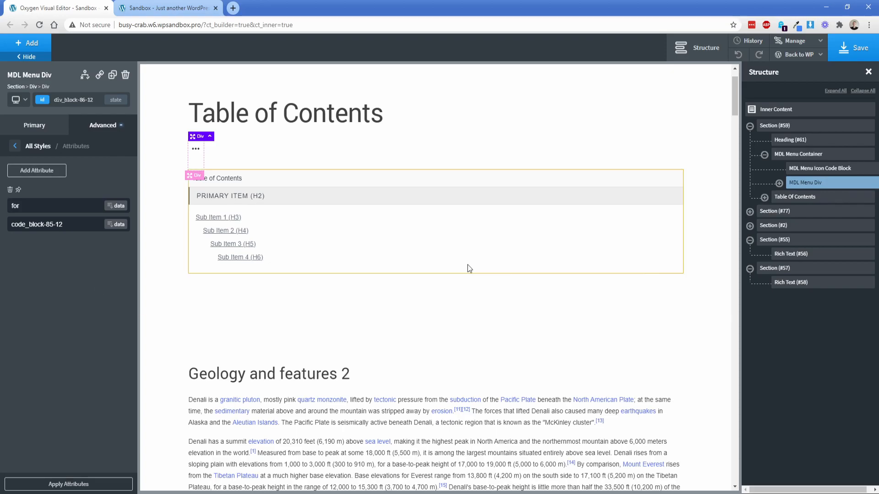
Remove the placeholder Text Links from MDL Menu Div so the Table of Contents can take their place.
click(779, 182)
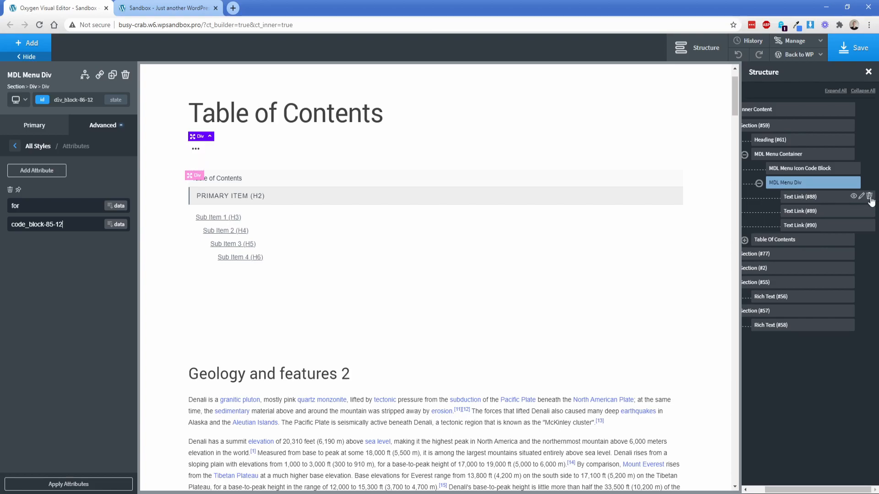
click(860, 197)
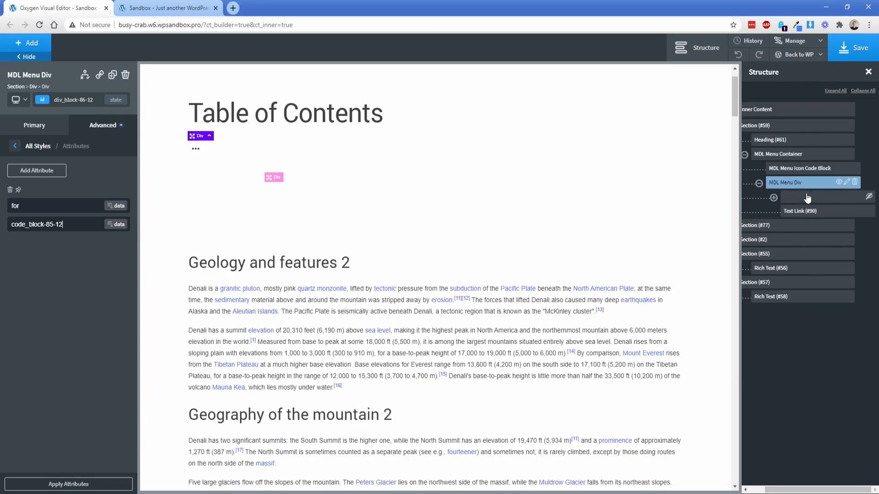
click(809, 210)
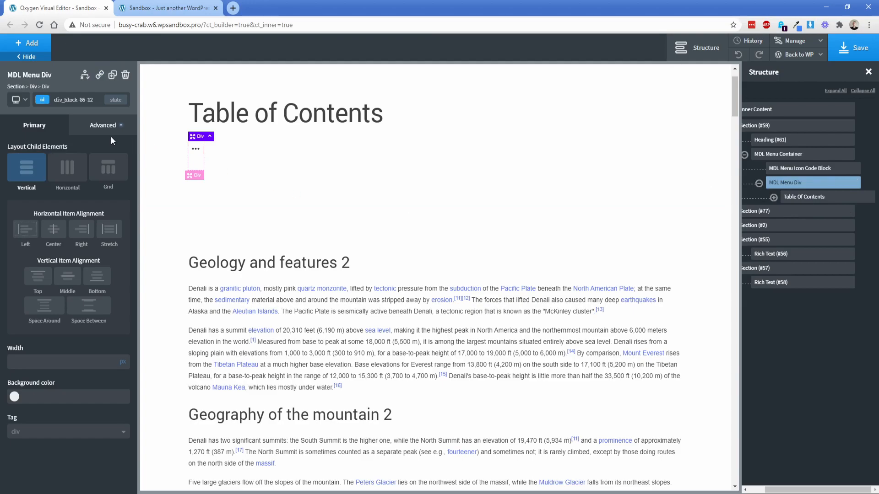
Set the menu div's width to 350 px under Advanced > Size & Spacing.
click(103, 124)
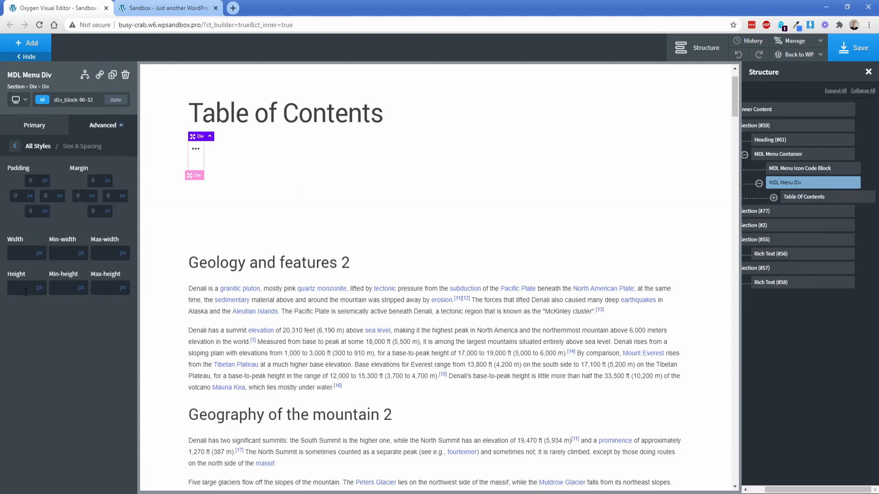
text(350)
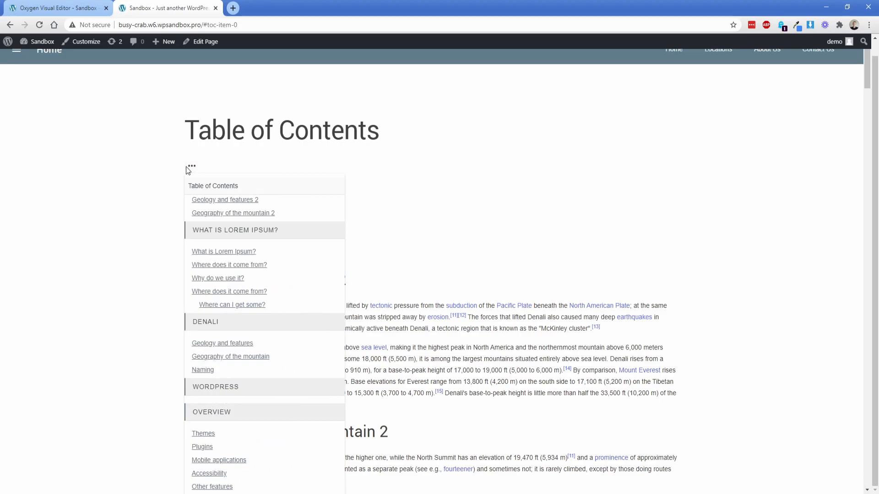
Scroll the reloaded live page while checking the Table of Contents popup opens and closes.
scroll(down, 3)
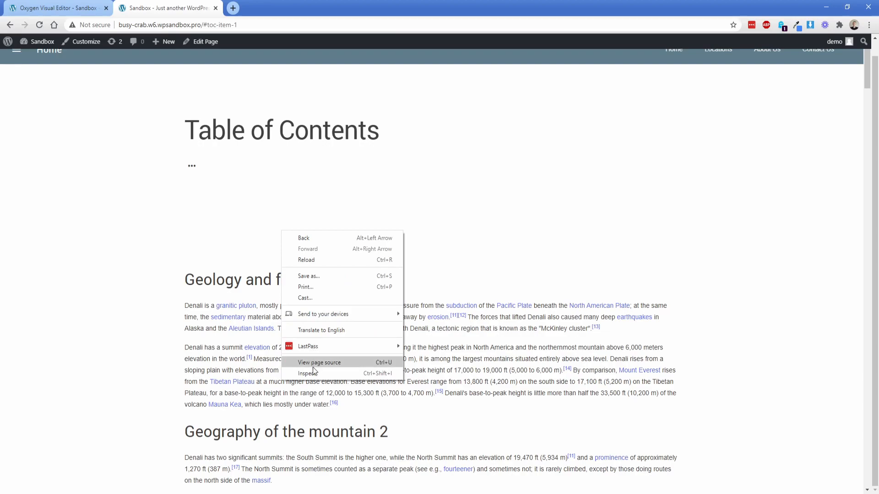
In iPhone X device preview, open the ⋯ contents popup, scroll it and follow a ToC heading link.
click(308, 372)
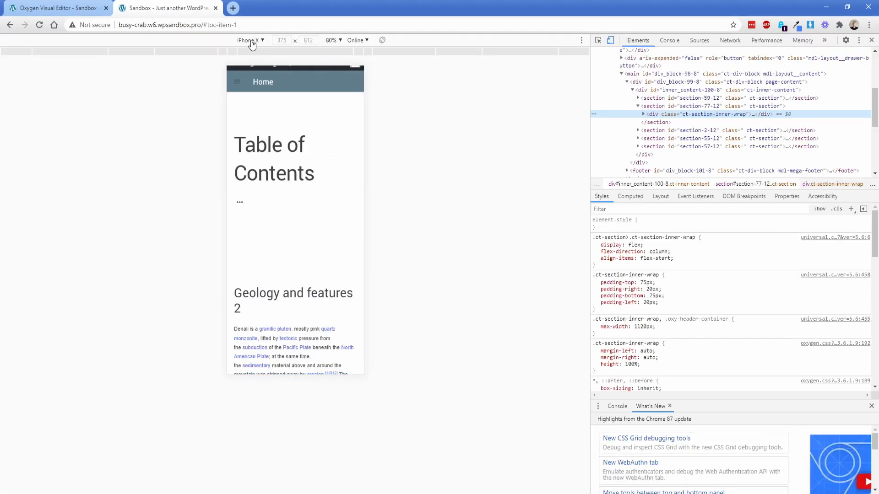
click(240, 202)
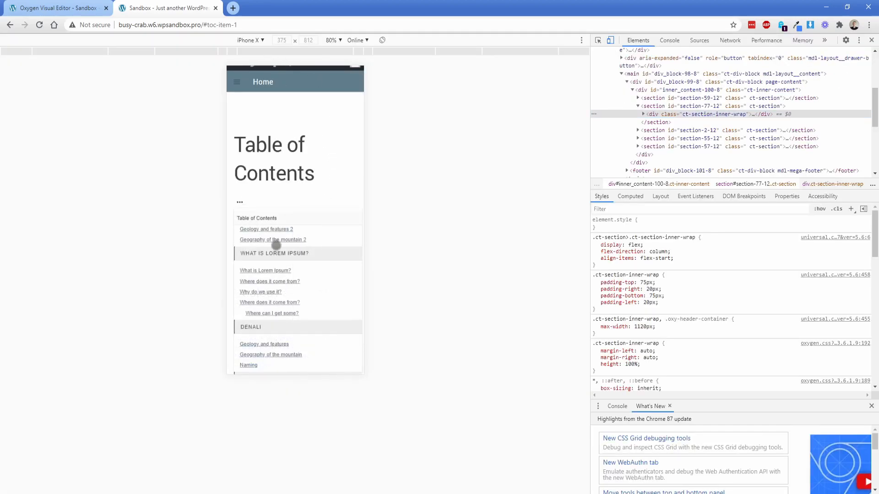
scroll(down, 3)
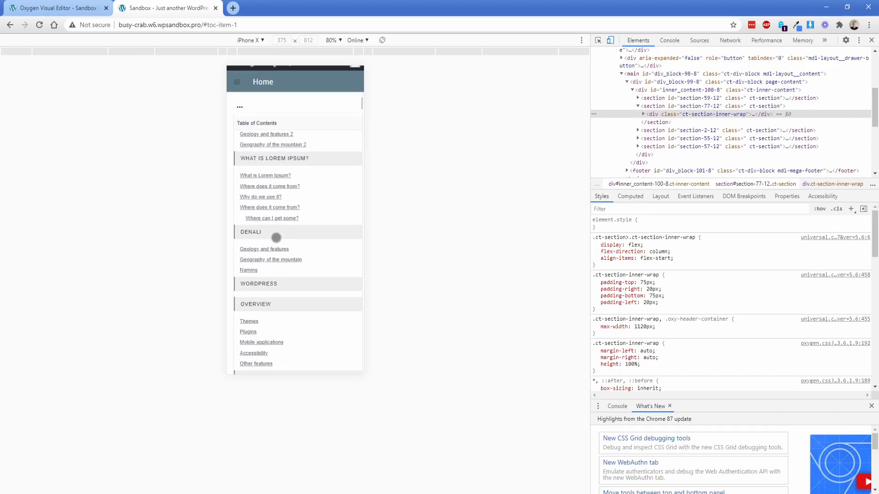
click(265, 175)
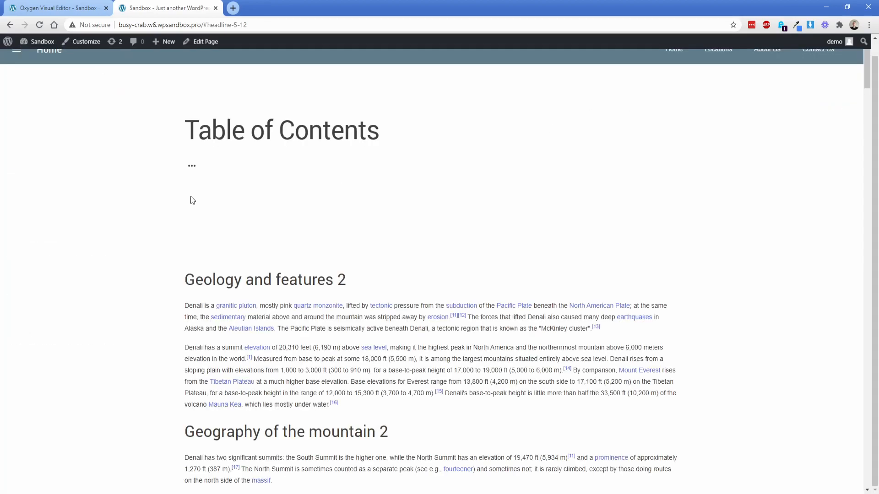
mouse_move(195, 182)
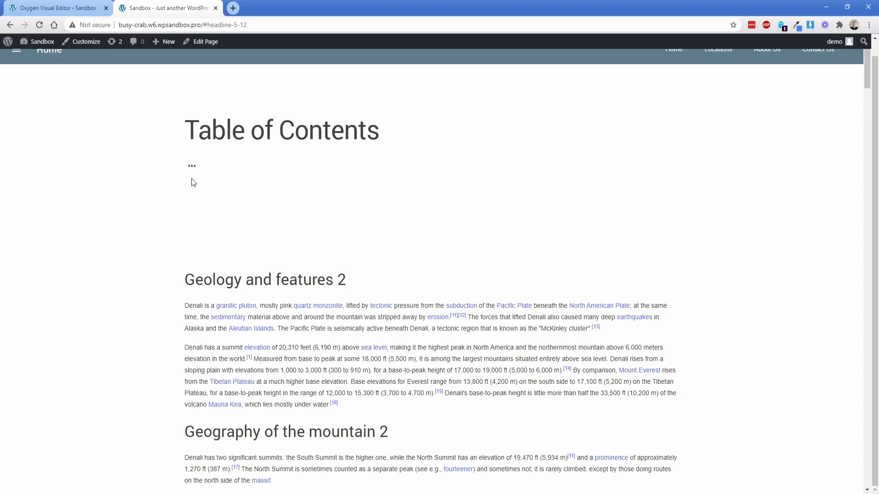
Toggle the ⋯ contents popup open, closed and open again on the full-width desktop page.
click(193, 166)
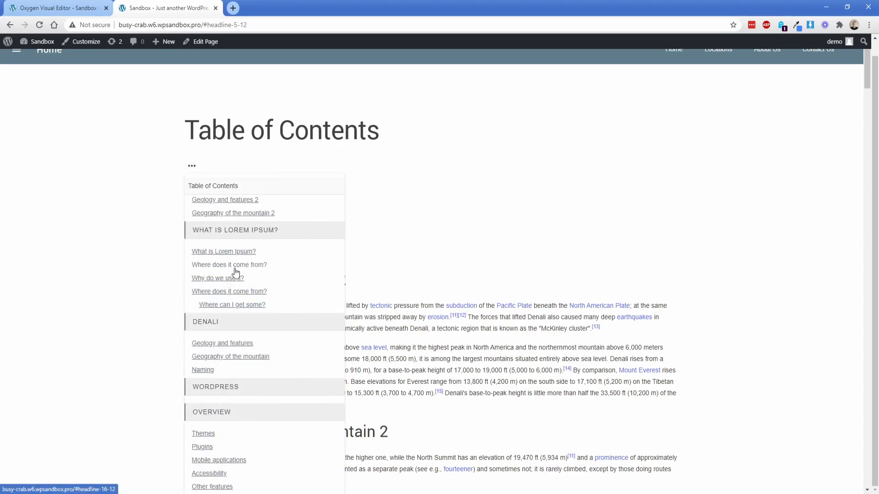
click(192, 165)
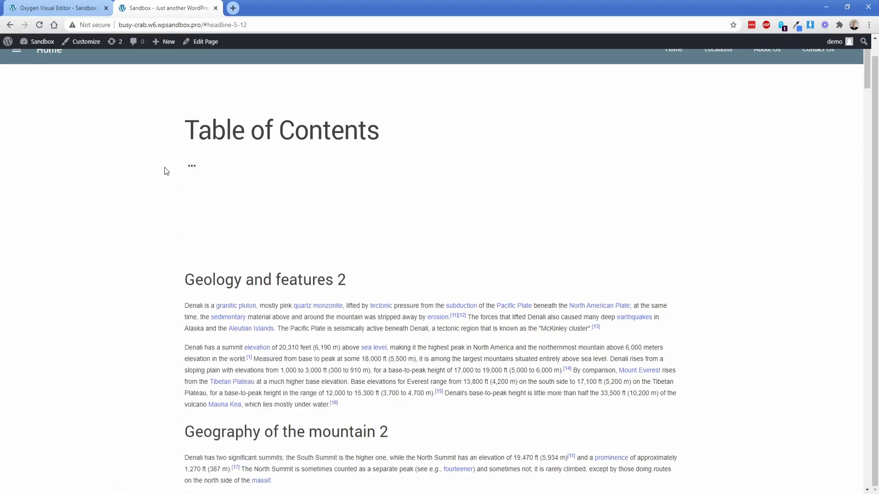
click(192, 166)
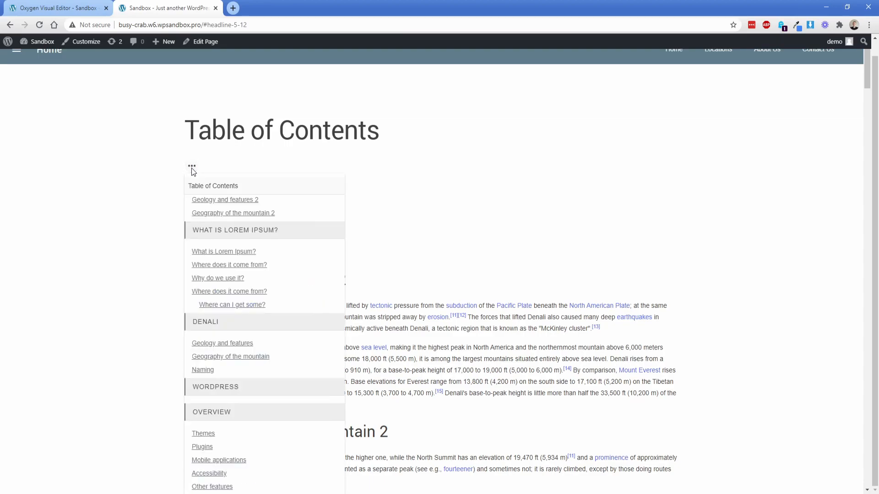